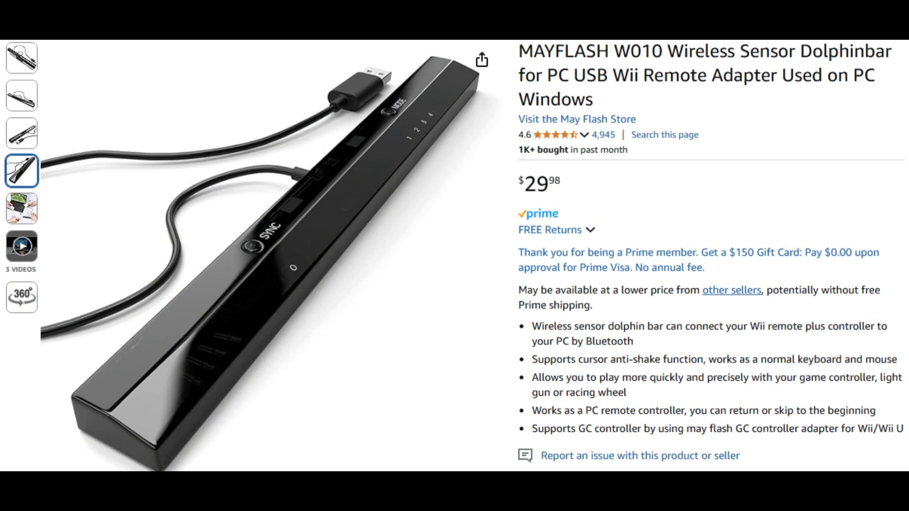
Step: Scroll the WiimoteHook guide in Edge down to the Downloads section and latest release zip
{"action": "left_click", "coordinate": [676, 133]}
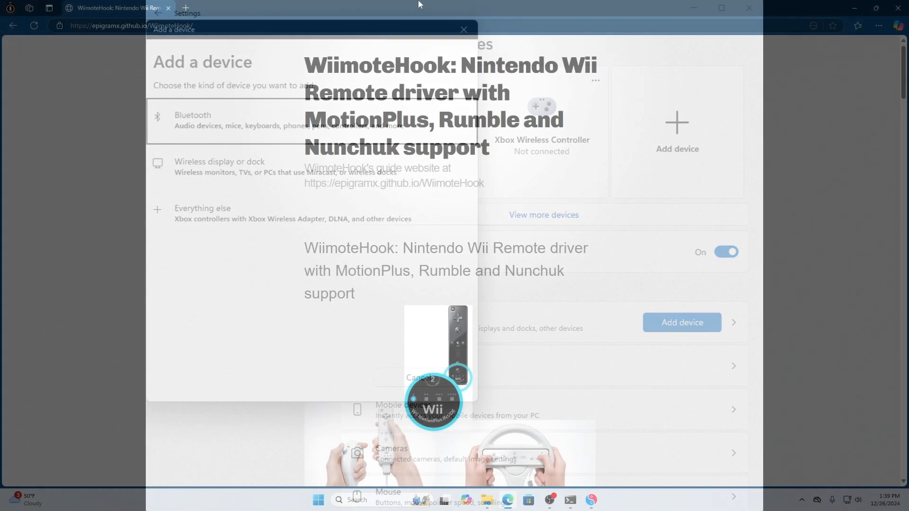
{"action": "left_click", "coordinate": [463, 29]}
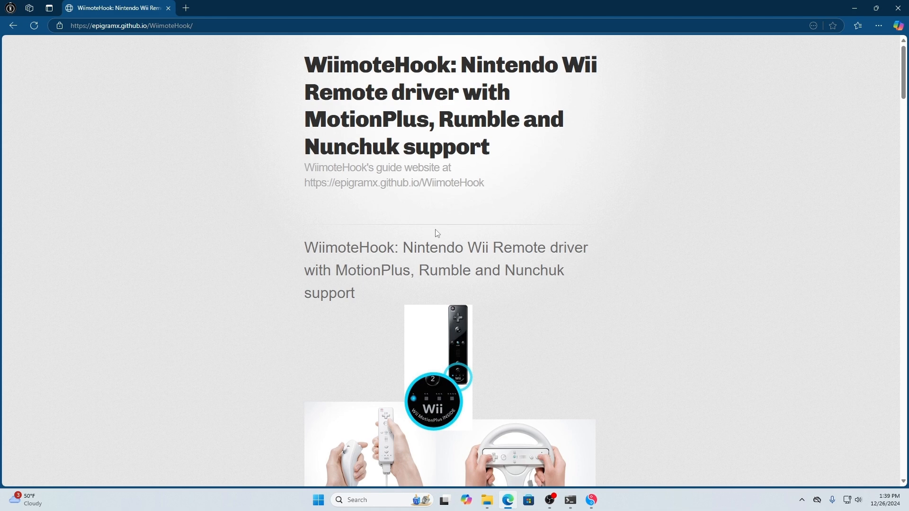
{"action": "scroll", "scroll_direction": "down", "scroll_amount": 3}
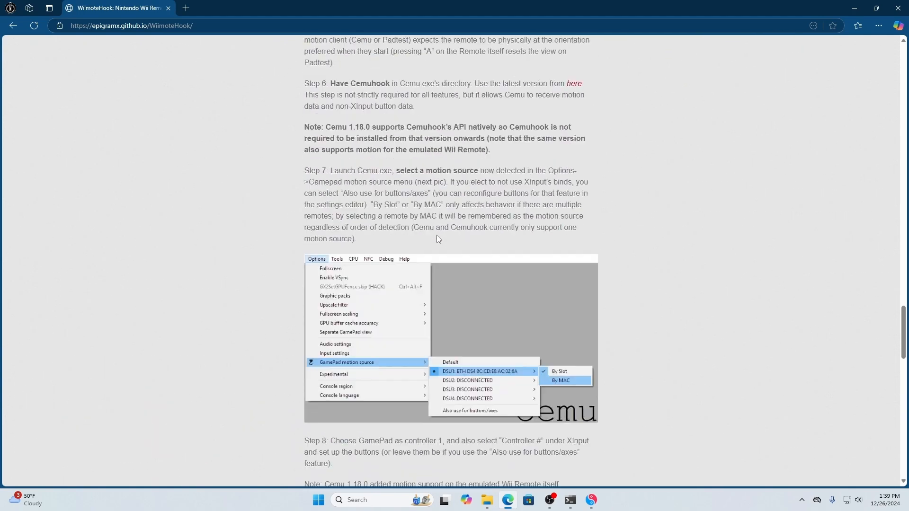
{"action": "scroll", "scroll_direction": "down", "scroll_amount": 3}
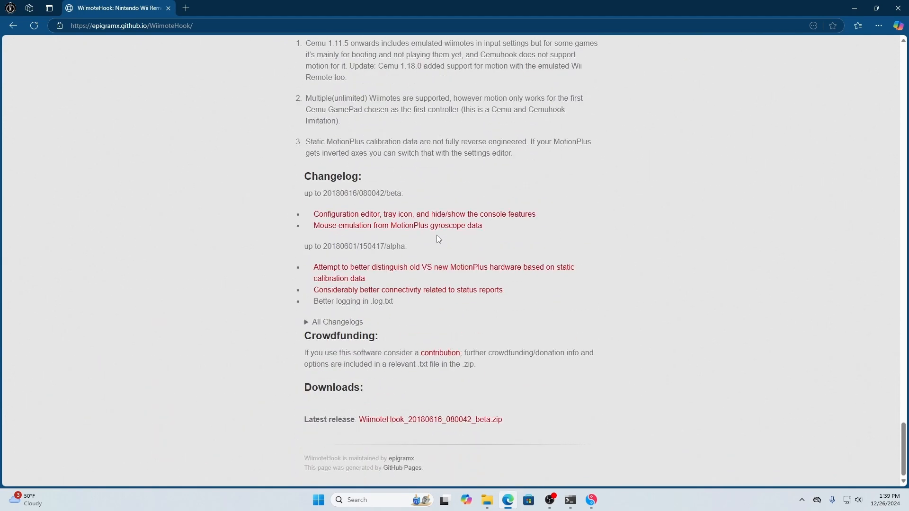
{"action": "mouse_move", "coordinate": [346, 400]}
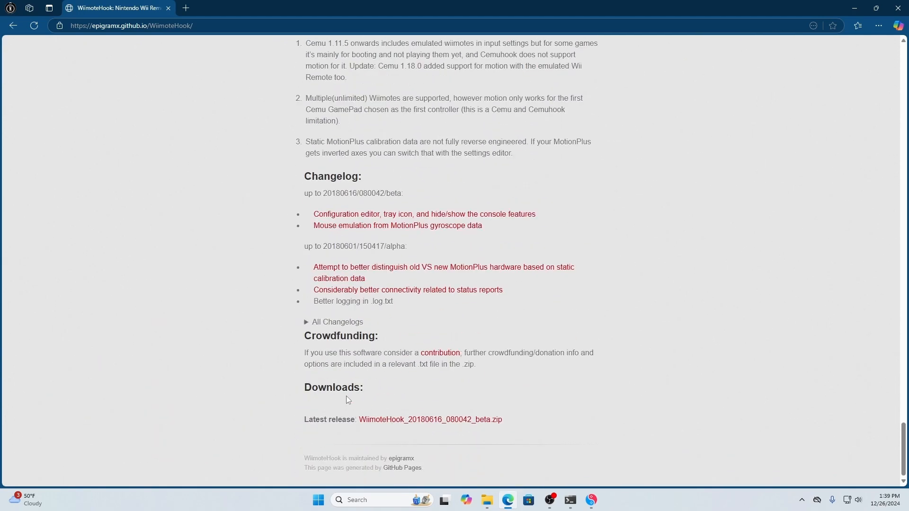
{"action": "mouse_move", "coordinate": [418, 420]}
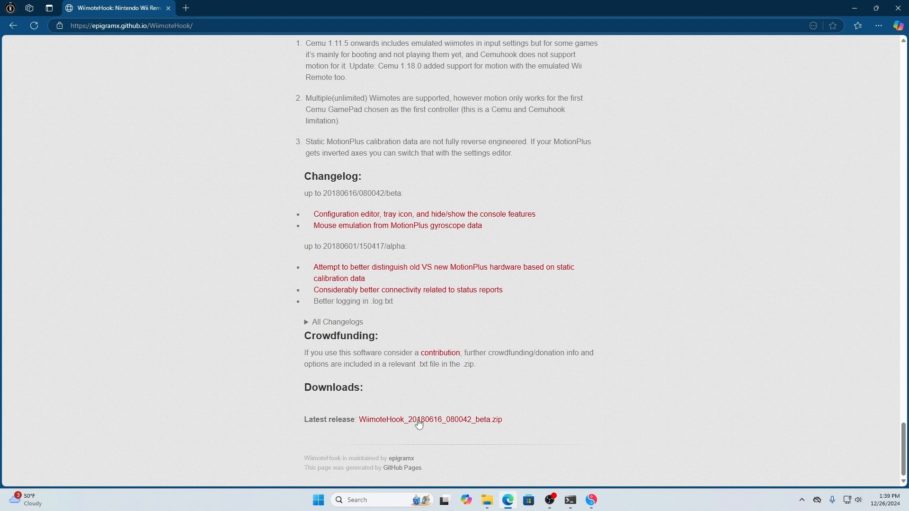
{"action": "mouse_move", "coordinate": [496, 385]}
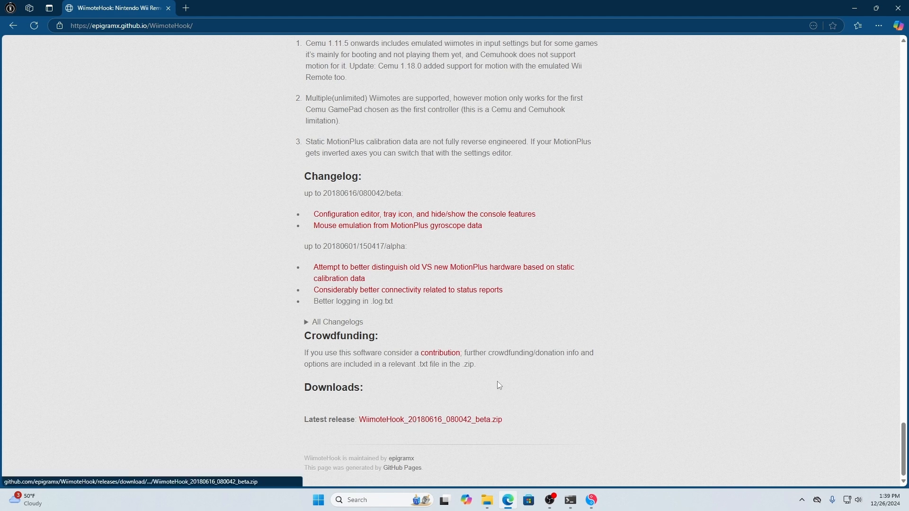
{"action": "mouse_move", "coordinate": [867, 81]}
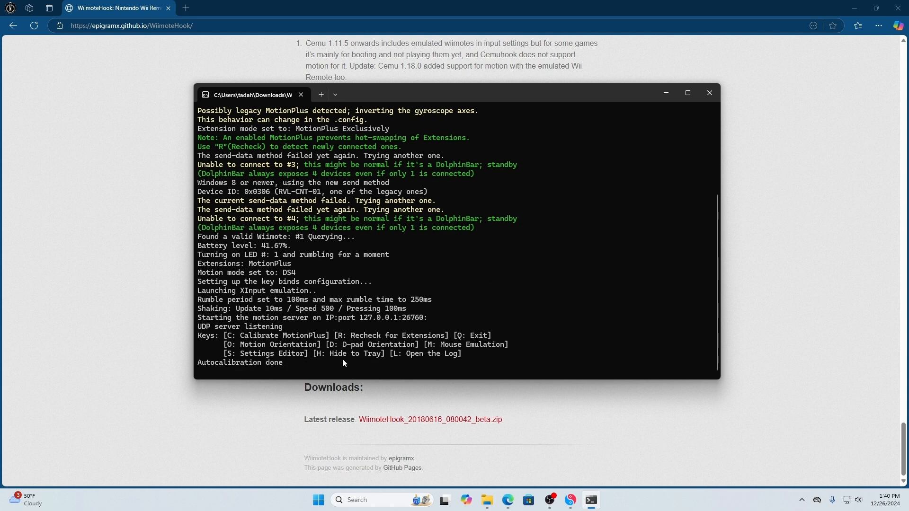
{"action": "mouse_move", "coordinate": [565, 161]}
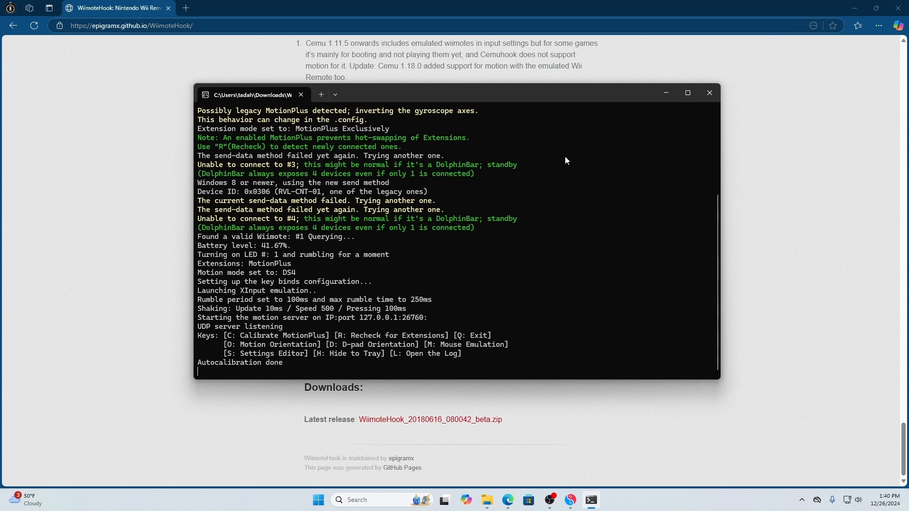
{"action": "mouse_move", "coordinate": [665, 93]}
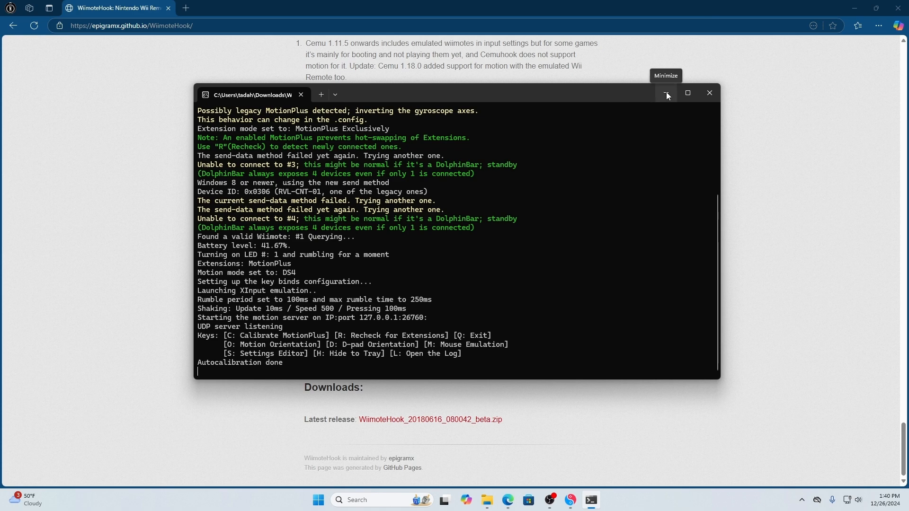
Step: Minimize the WiimoteHook console with its UDP server listening, and open suyu's Emulation > Configure
{"action": "left_click", "coordinate": [666, 93]}
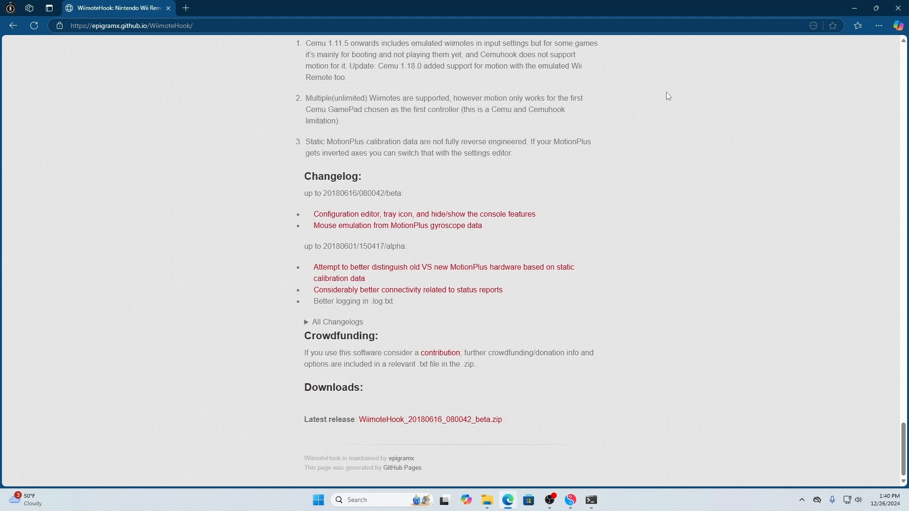
{"action": "left_click", "coordinate": [33, 16]}
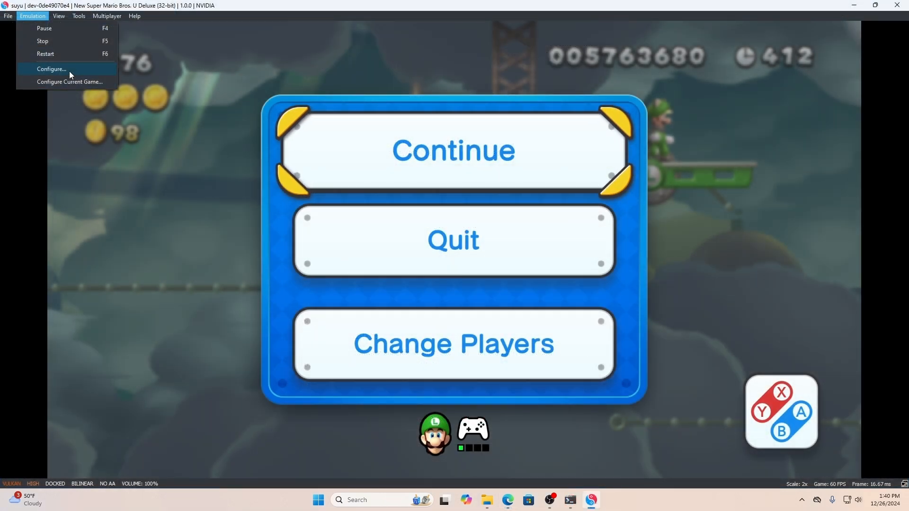
{"action": "left_click", "coordinate": [51, 69]}
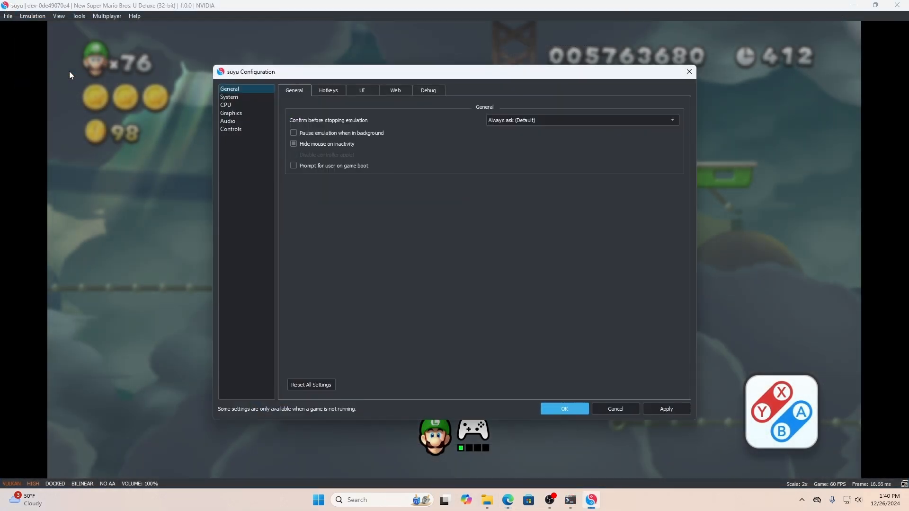
Step: Show Player 1's Controls page and keep Any as the input device
{"action": "left_click", "coordinate": [231, 129]}
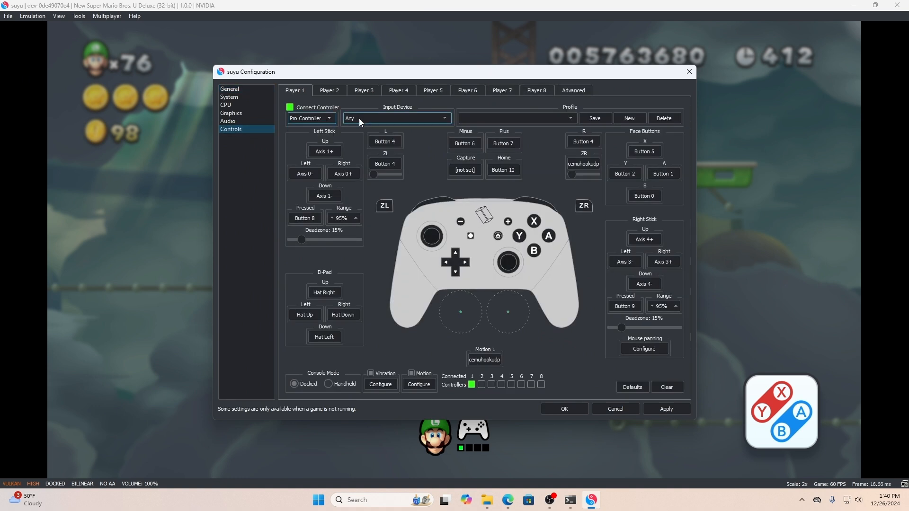
{"action": "left_click", "coordinate": [396, 119]}
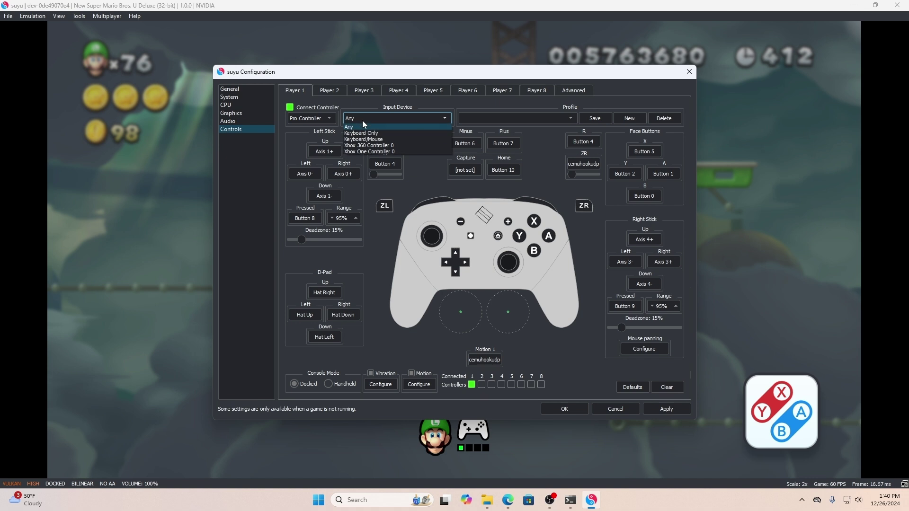
{"action": "mouse_move", "coordinate": [387, 146]}
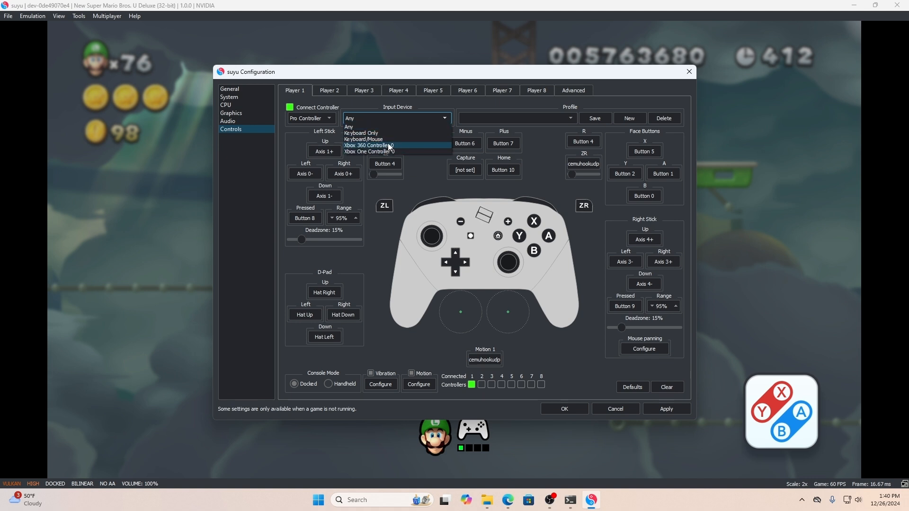
{"action": "mouse_move", "coordinate": [430, 132]}
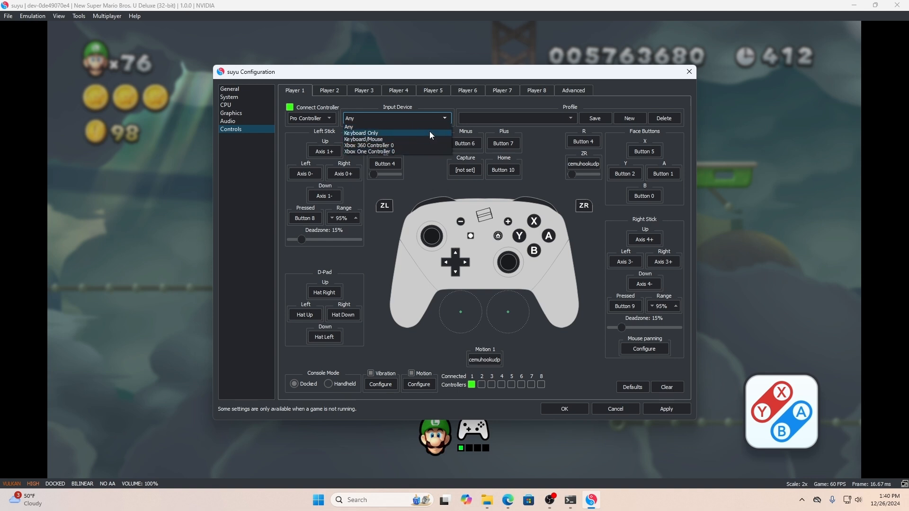
{"action": "mouse_move", "coordinate": [3, 152]}
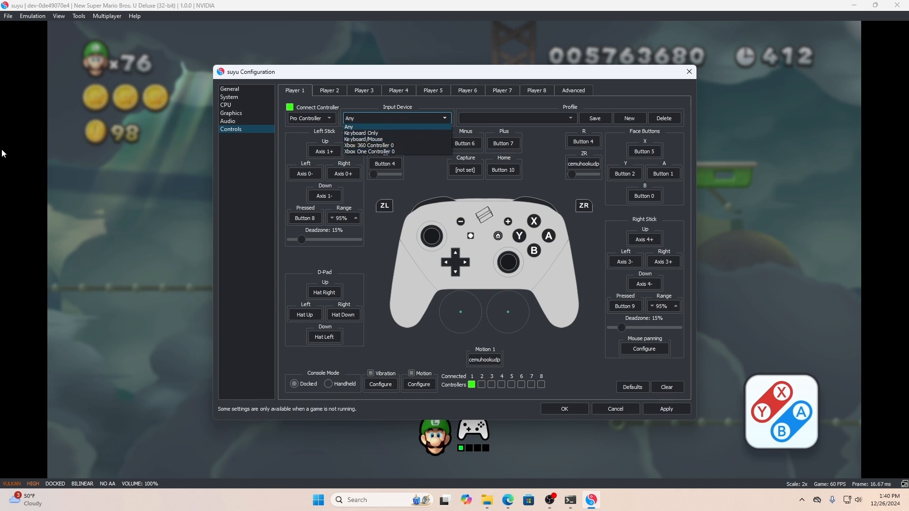
{"action": "mouse_move", "coordinate": [370, 145]}
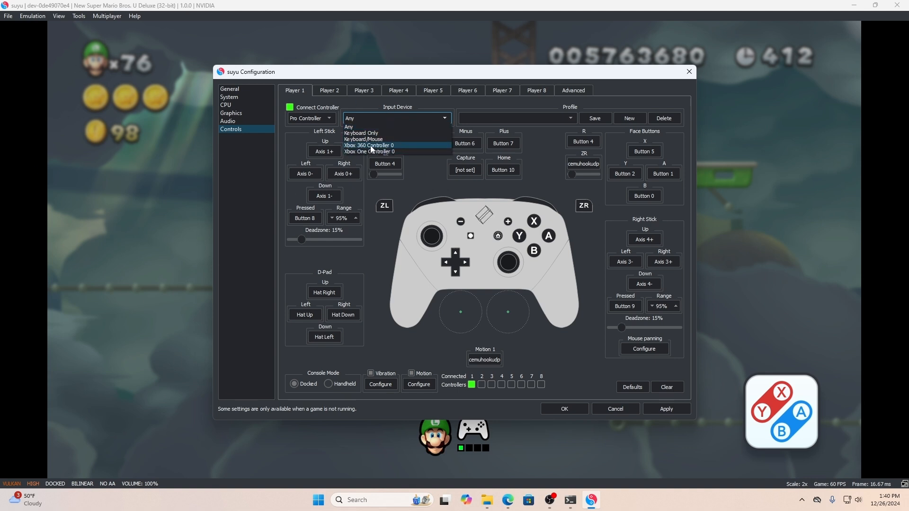
{"action": "mouse_move", "coordinate": [362, 139]}
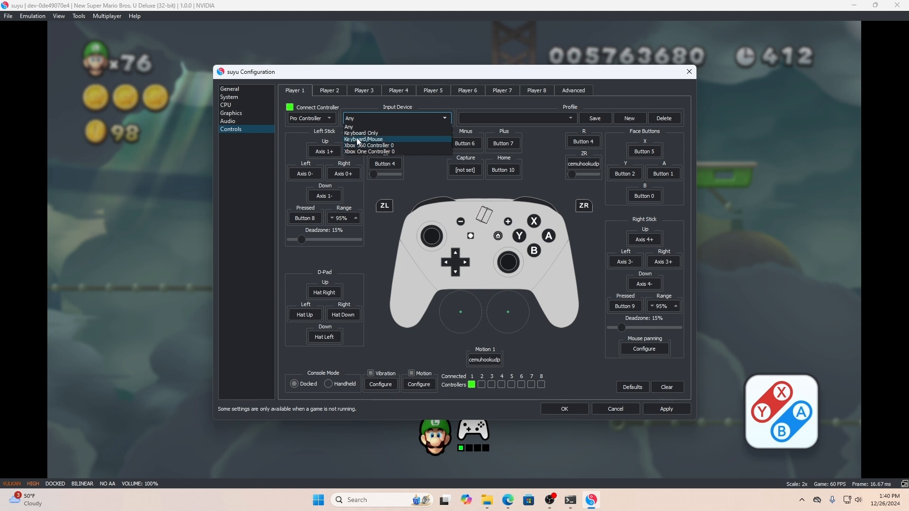
{"action": "mouse_move", "coordinate": [359, 146]}
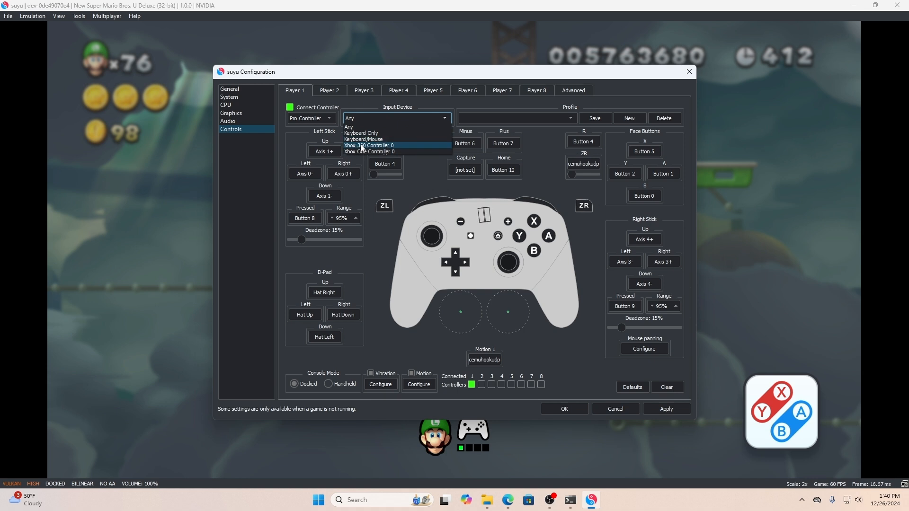
{"action": "mouse_move", "coordinate": [363, 139]}
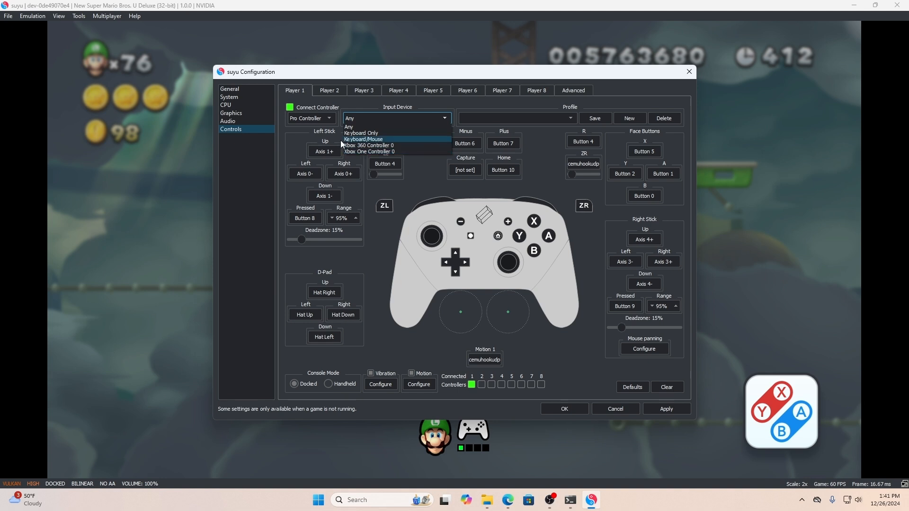
{"action": "mouse_move", "coordinate": [368, 146]}
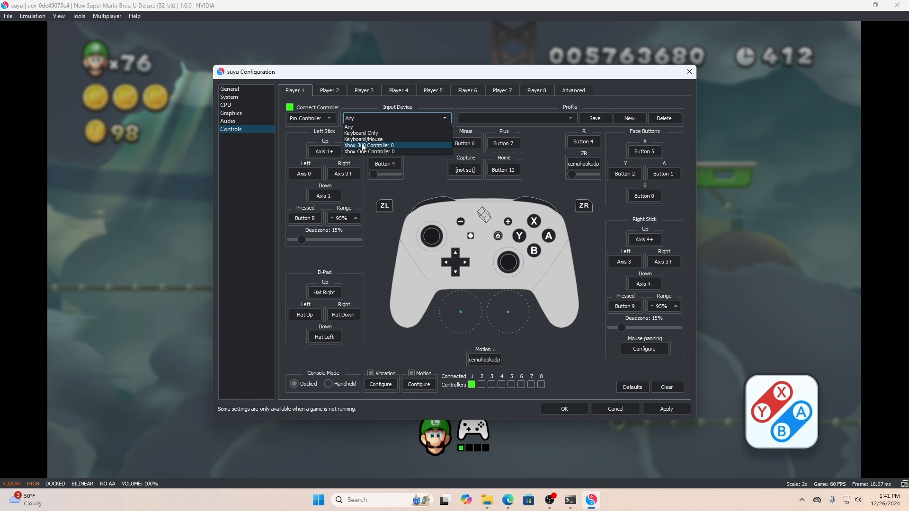
{"action": "mouse_move", "coordinate": [377, 149]}
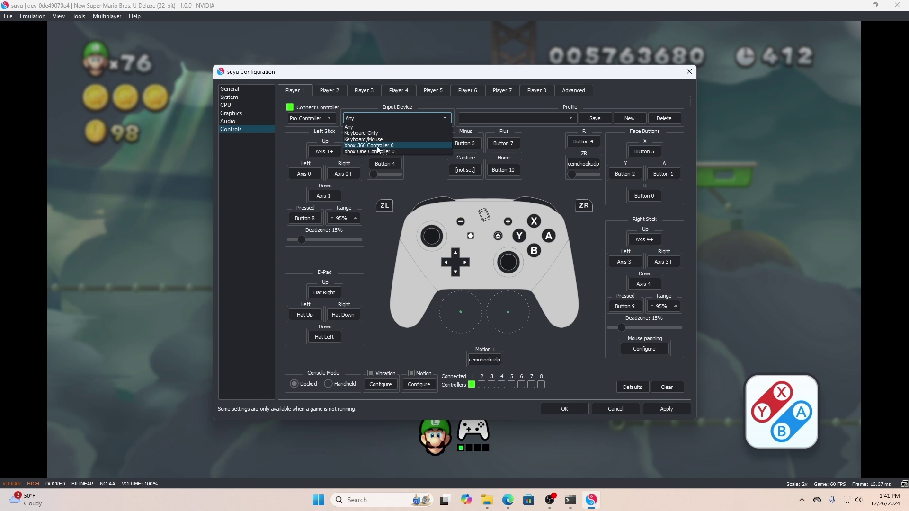
{"action": "left_click", "coordinate": [348, 127]}
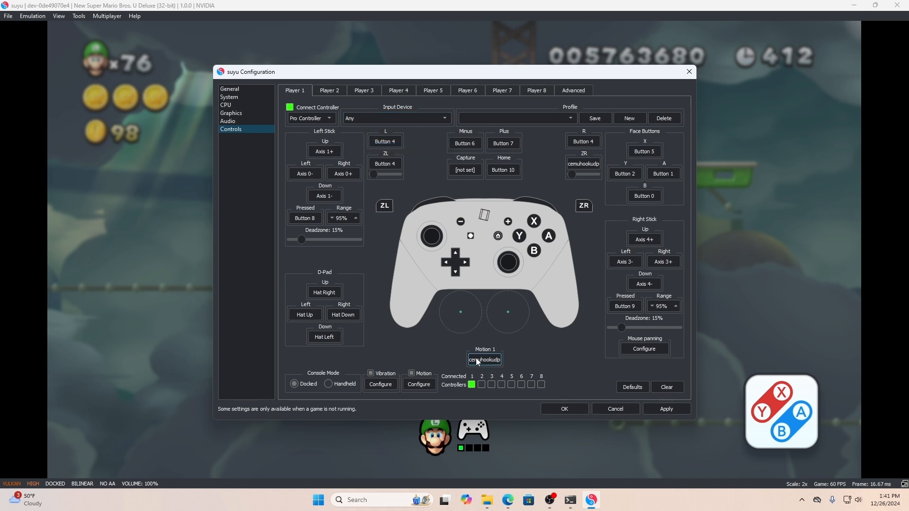
{"action": "mouse_move", "coordinate": [484, 364]}
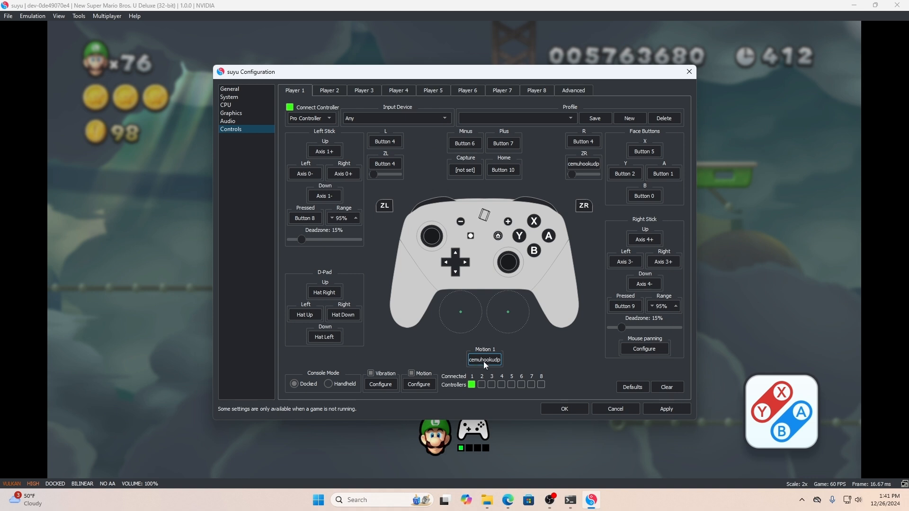
Step: Bind Player 1's Motion 1 to cemuhookudp from the Wii remote and close the configuration
{"action": "double_click", "coordinate": [484, 359]}
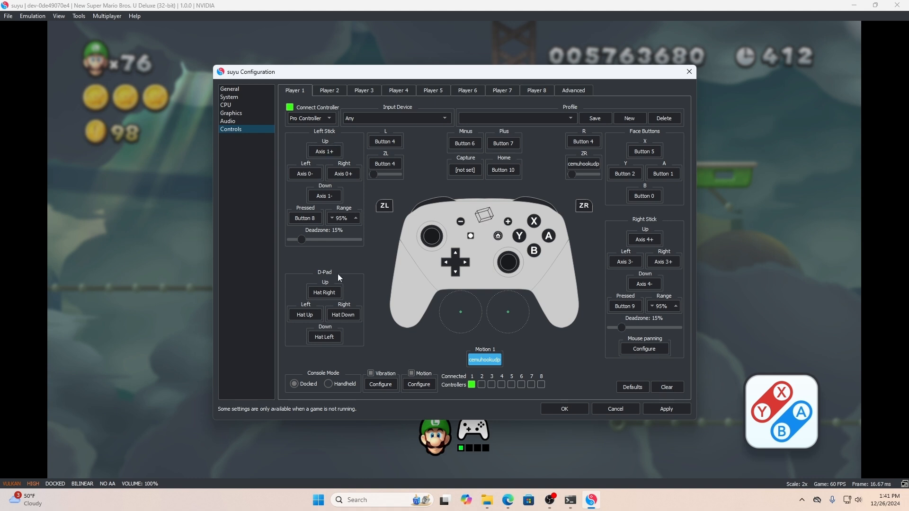
{"action": "mouse_move", "coordinate": [338, 369]}
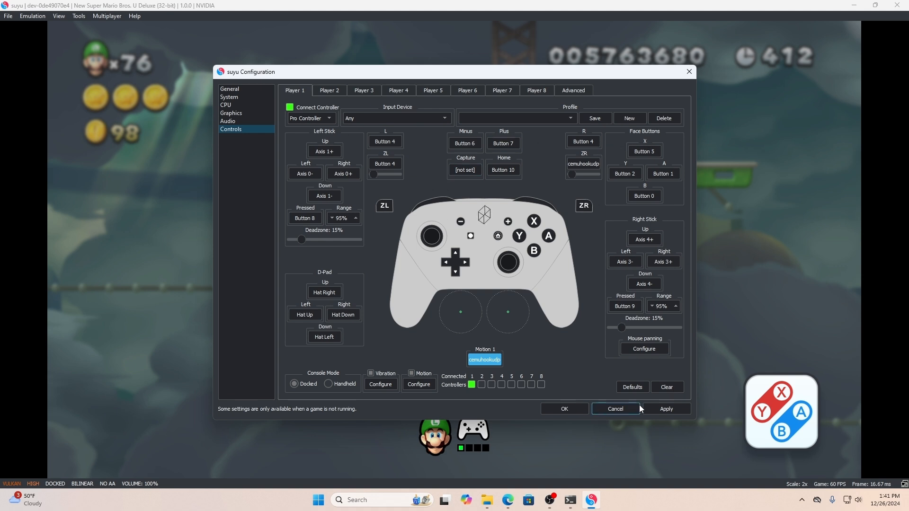
{"action": "left_click", "coordinate": [615, 408]}
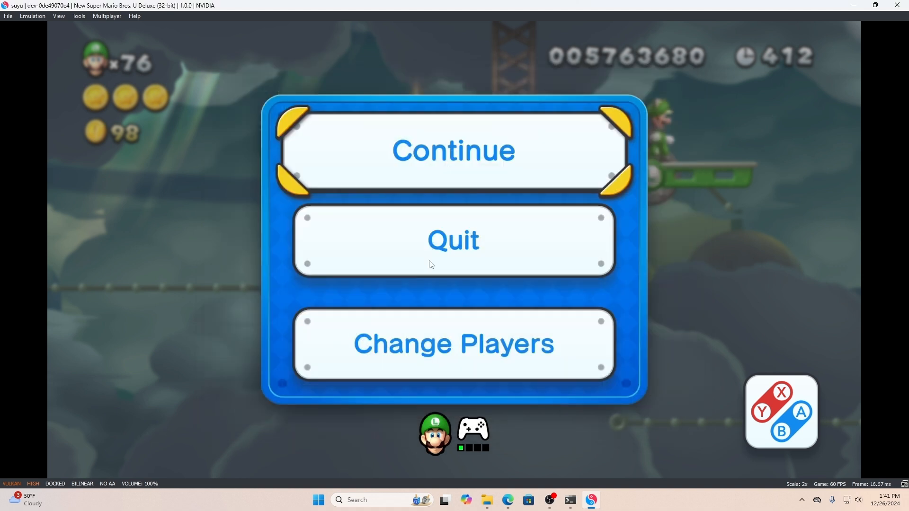
{"action": "mouse_move", "coordinate": [19, 219]}
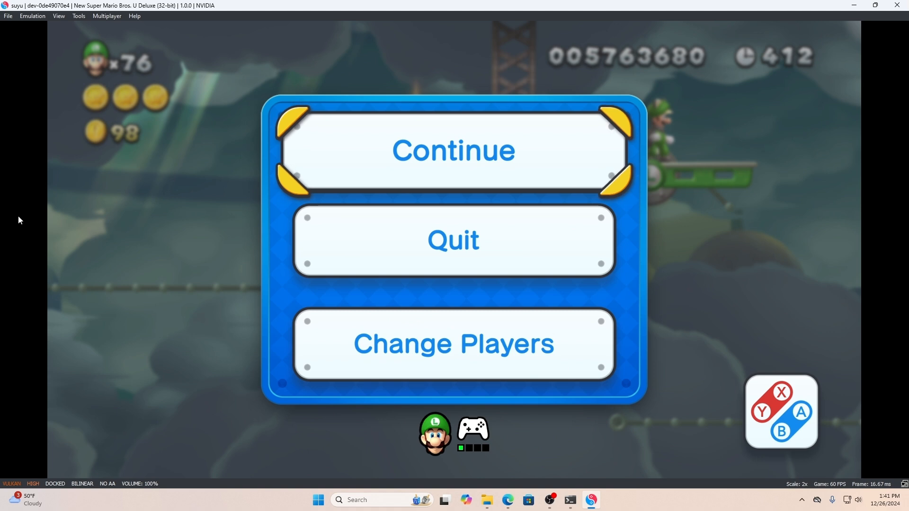
Step: Choose Continue on the pause menu to resume New Super Mario Bros. U Deluxe
{"action": "left_click", "coordinate": [453, 150]}
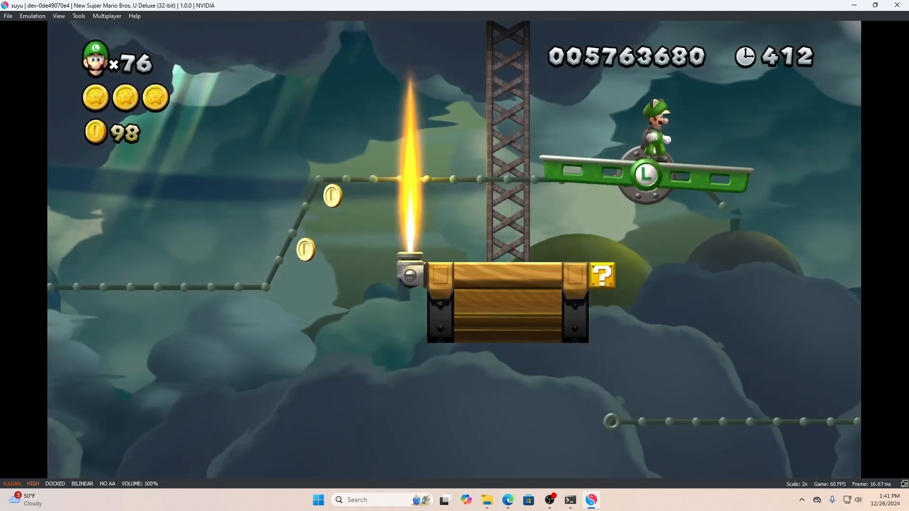